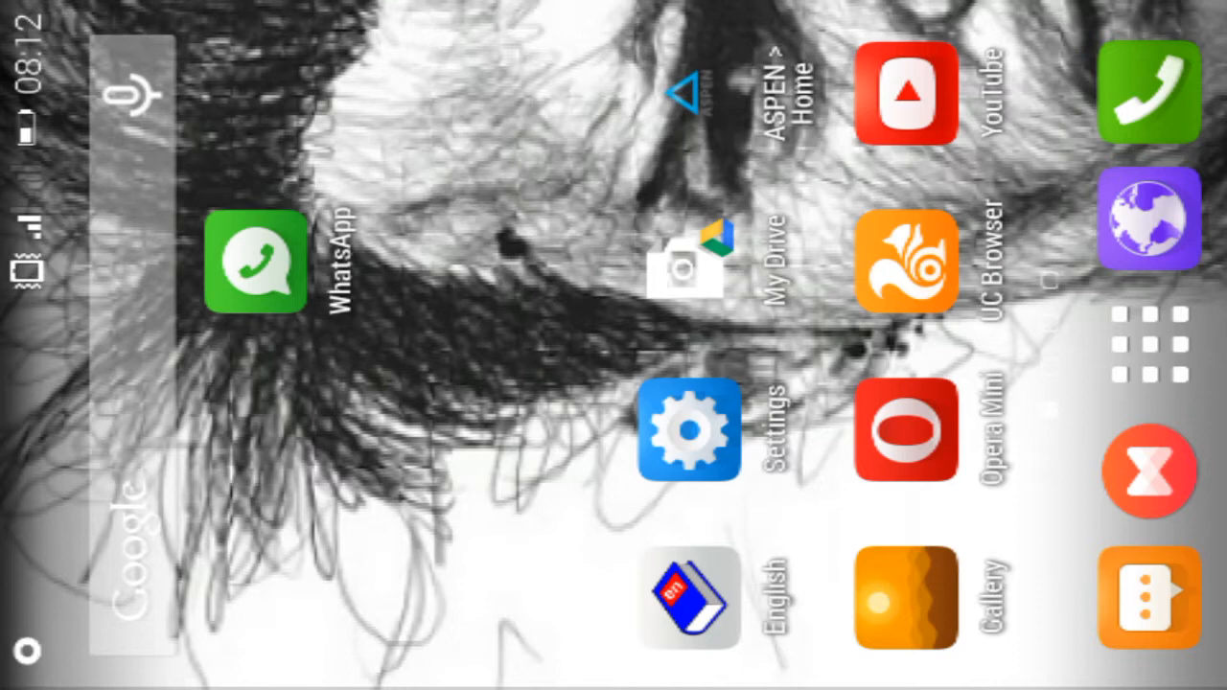
# Open the device settings and block WhatsApp from mobile data in the Net firewall list
pyautogui.click(689, 430)
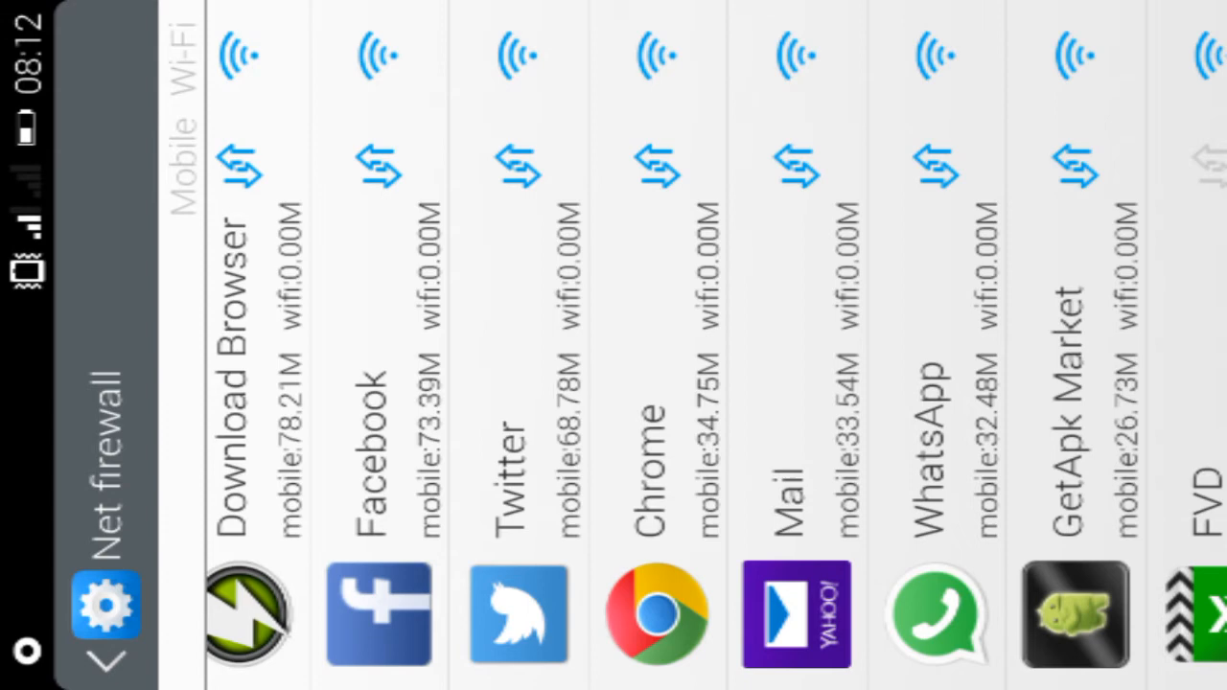
pyautogui.click(936, 166)
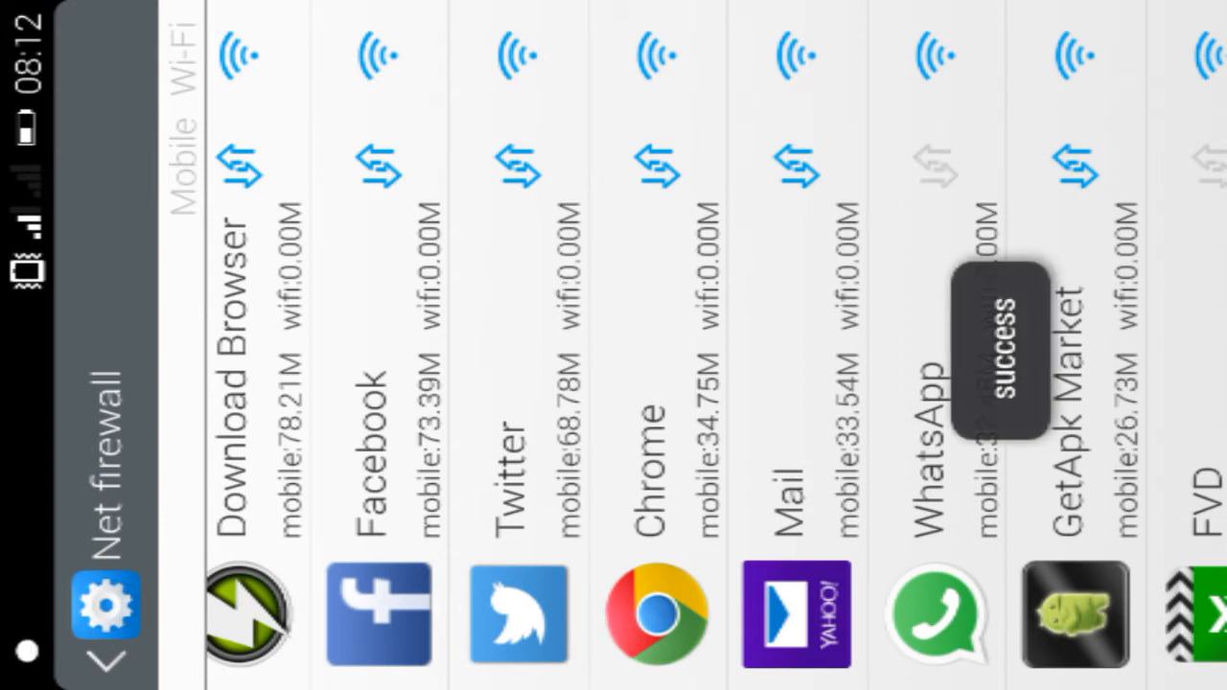